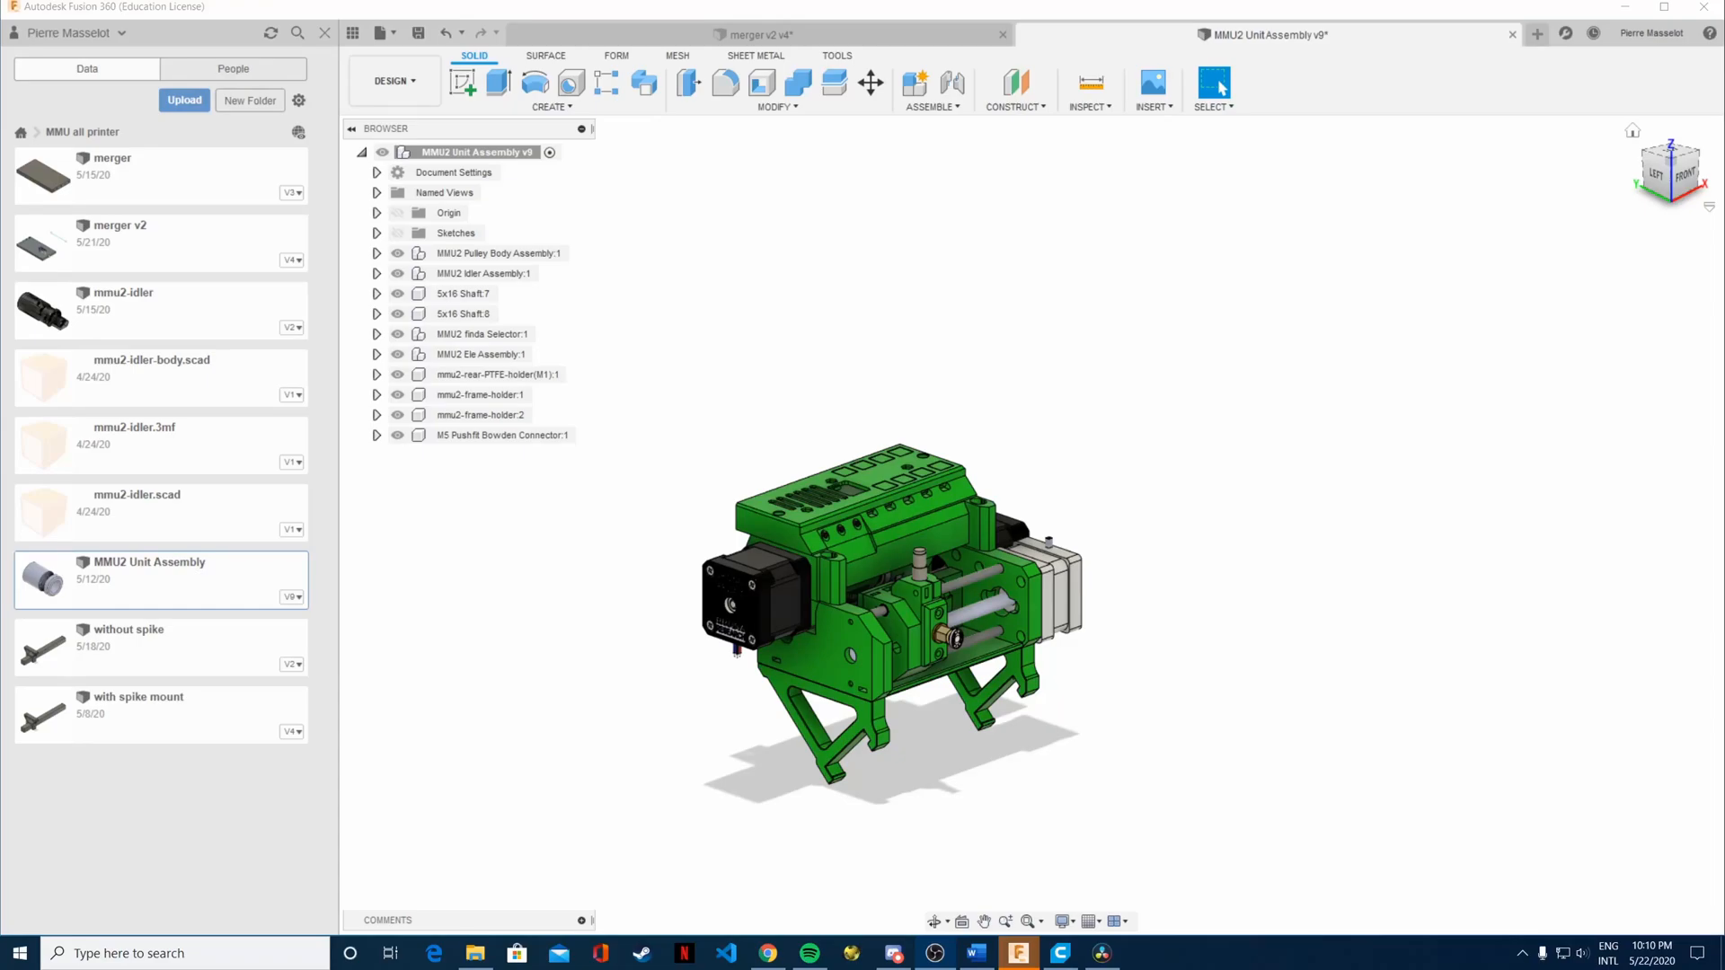
{"action": "mouse_move", "coordinate": [1148, 641]}
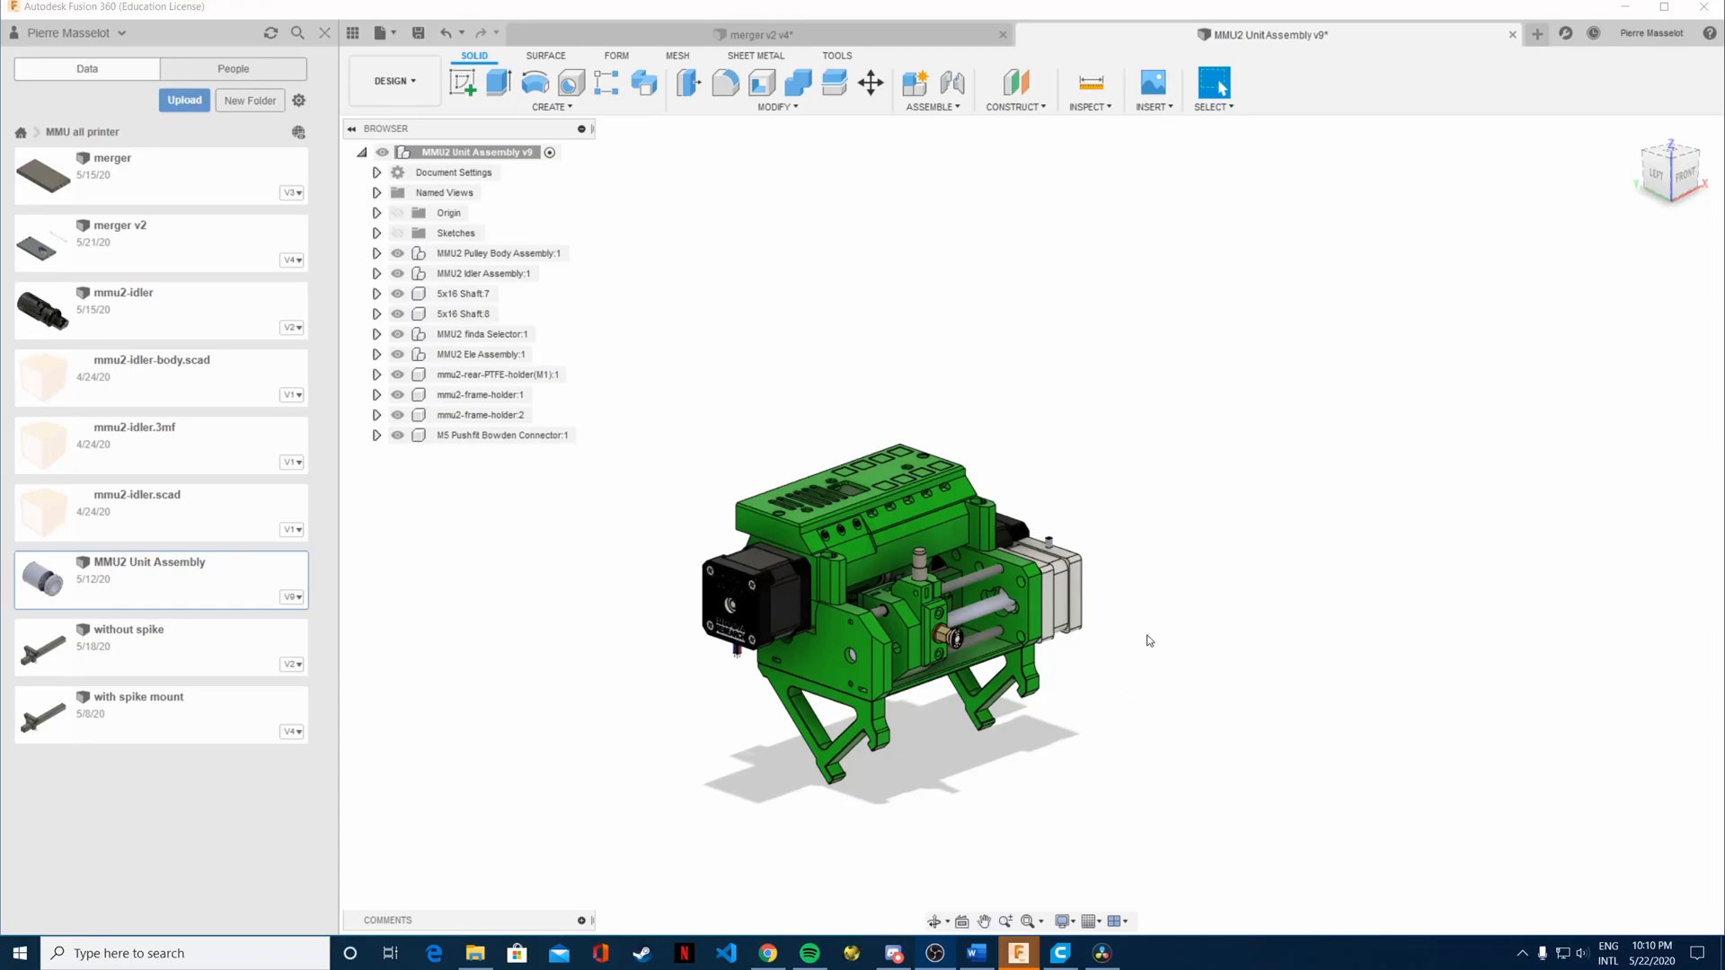
Switch to the merger v2 v4 design showing the plate with filament channels.
{"action": "left_click", "coordinate": [753, 34]}
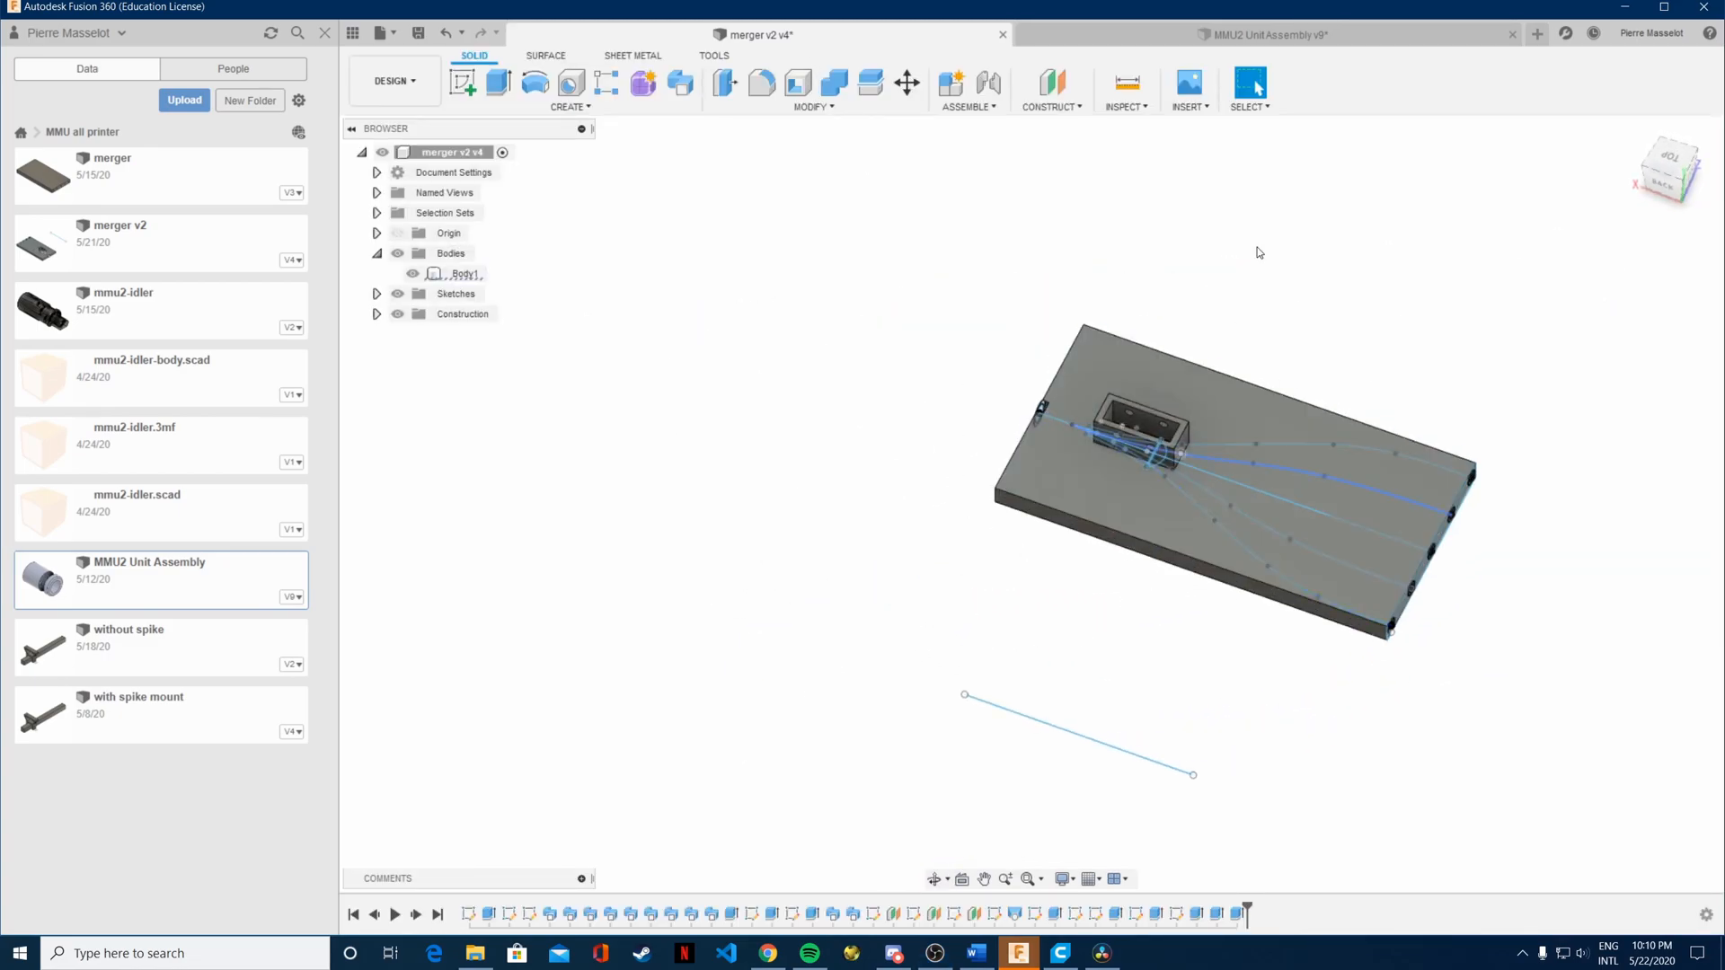
Return to the MMU2 Unit Assembly v9 design to examine the selector and pulley area.
{"action": "left_click", "coordinate": [1261, 34]}
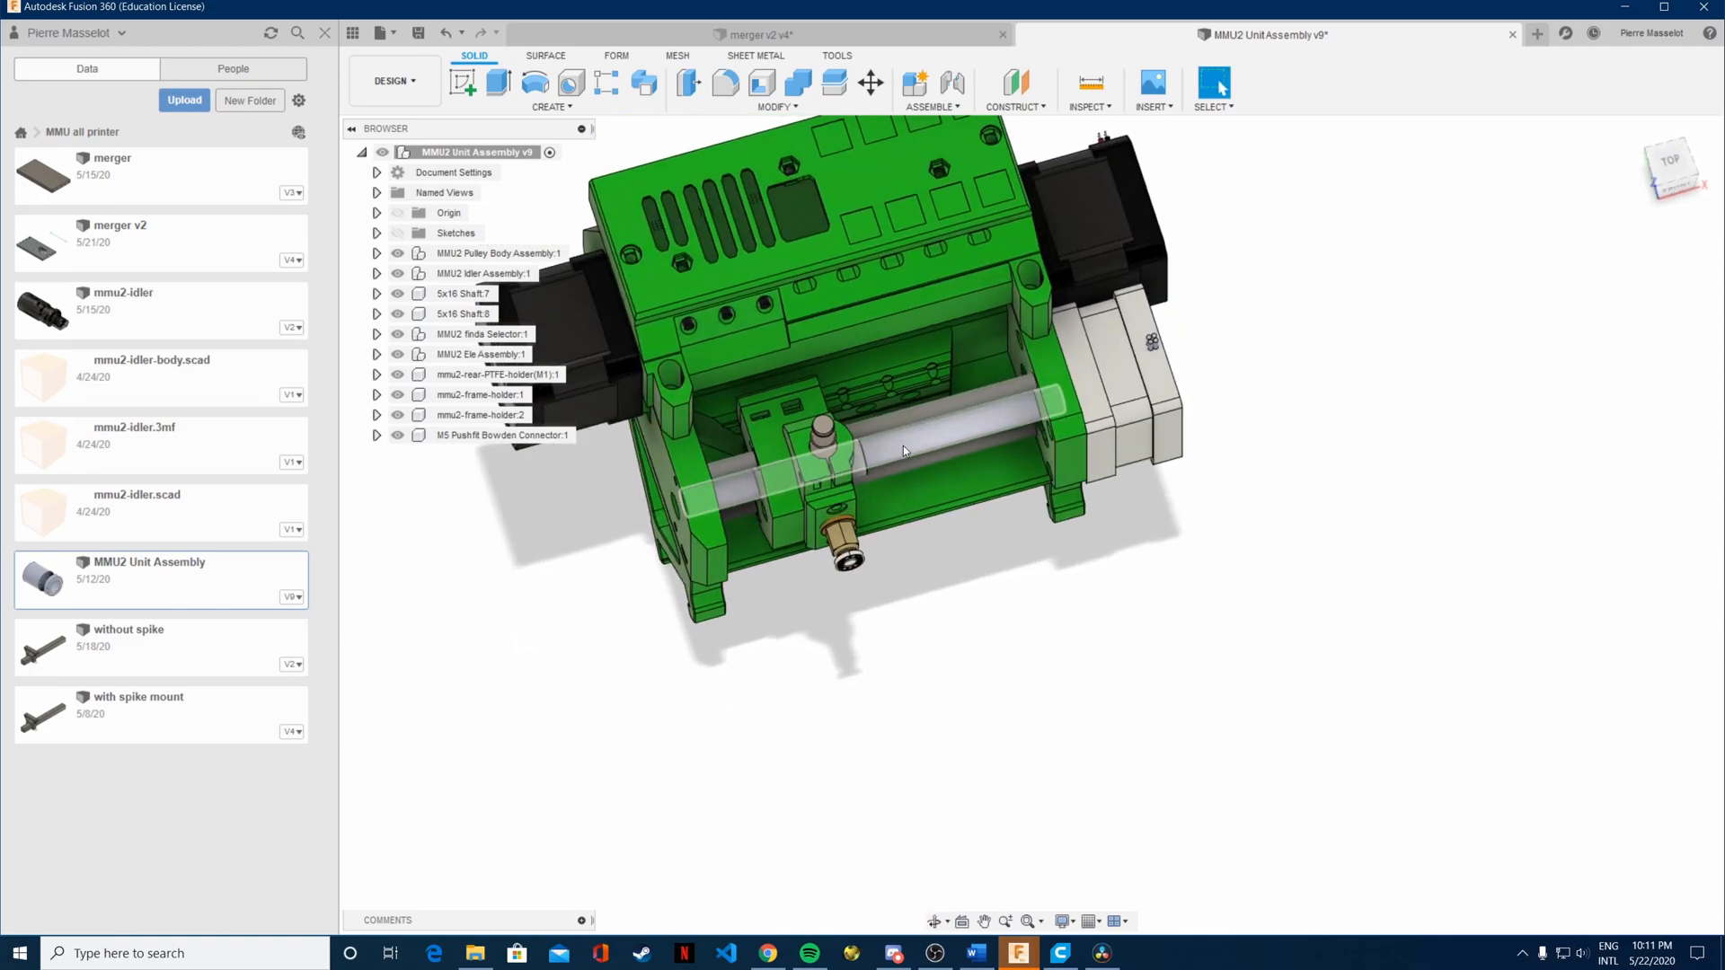
{"action": "mouse_move", "coordinate": [900, 451]}
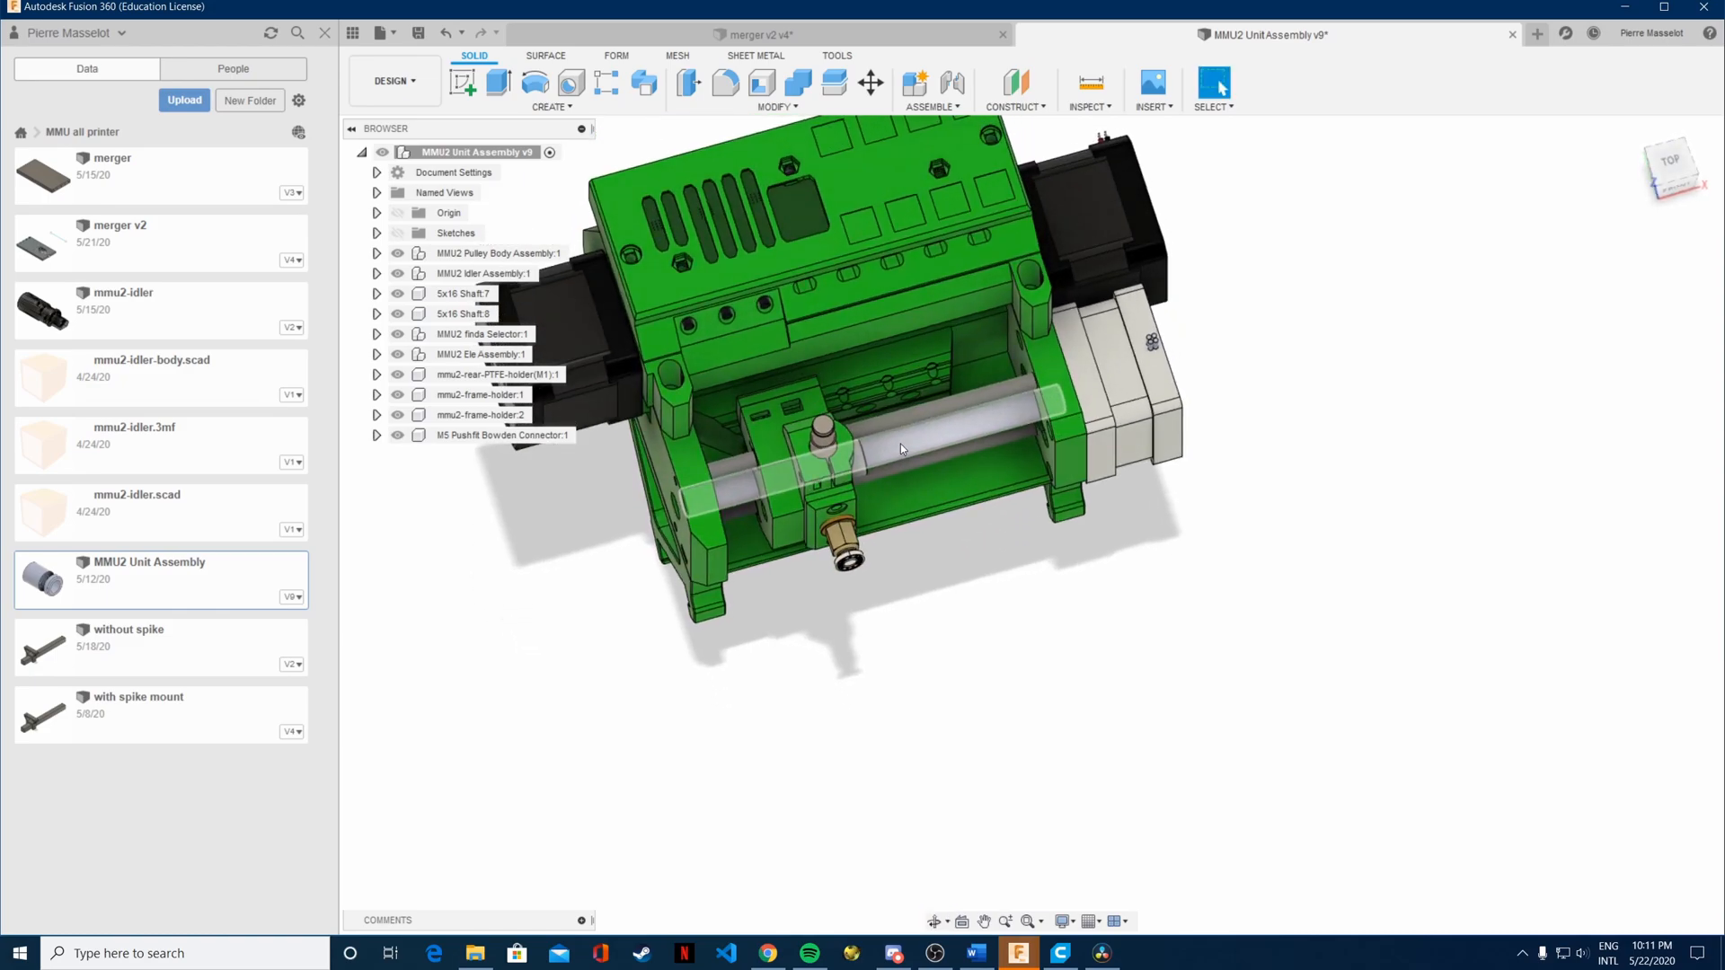
{"action": "left_click_drag", "start_coordinate": [880, 440], "coordinate": [858, 330]}
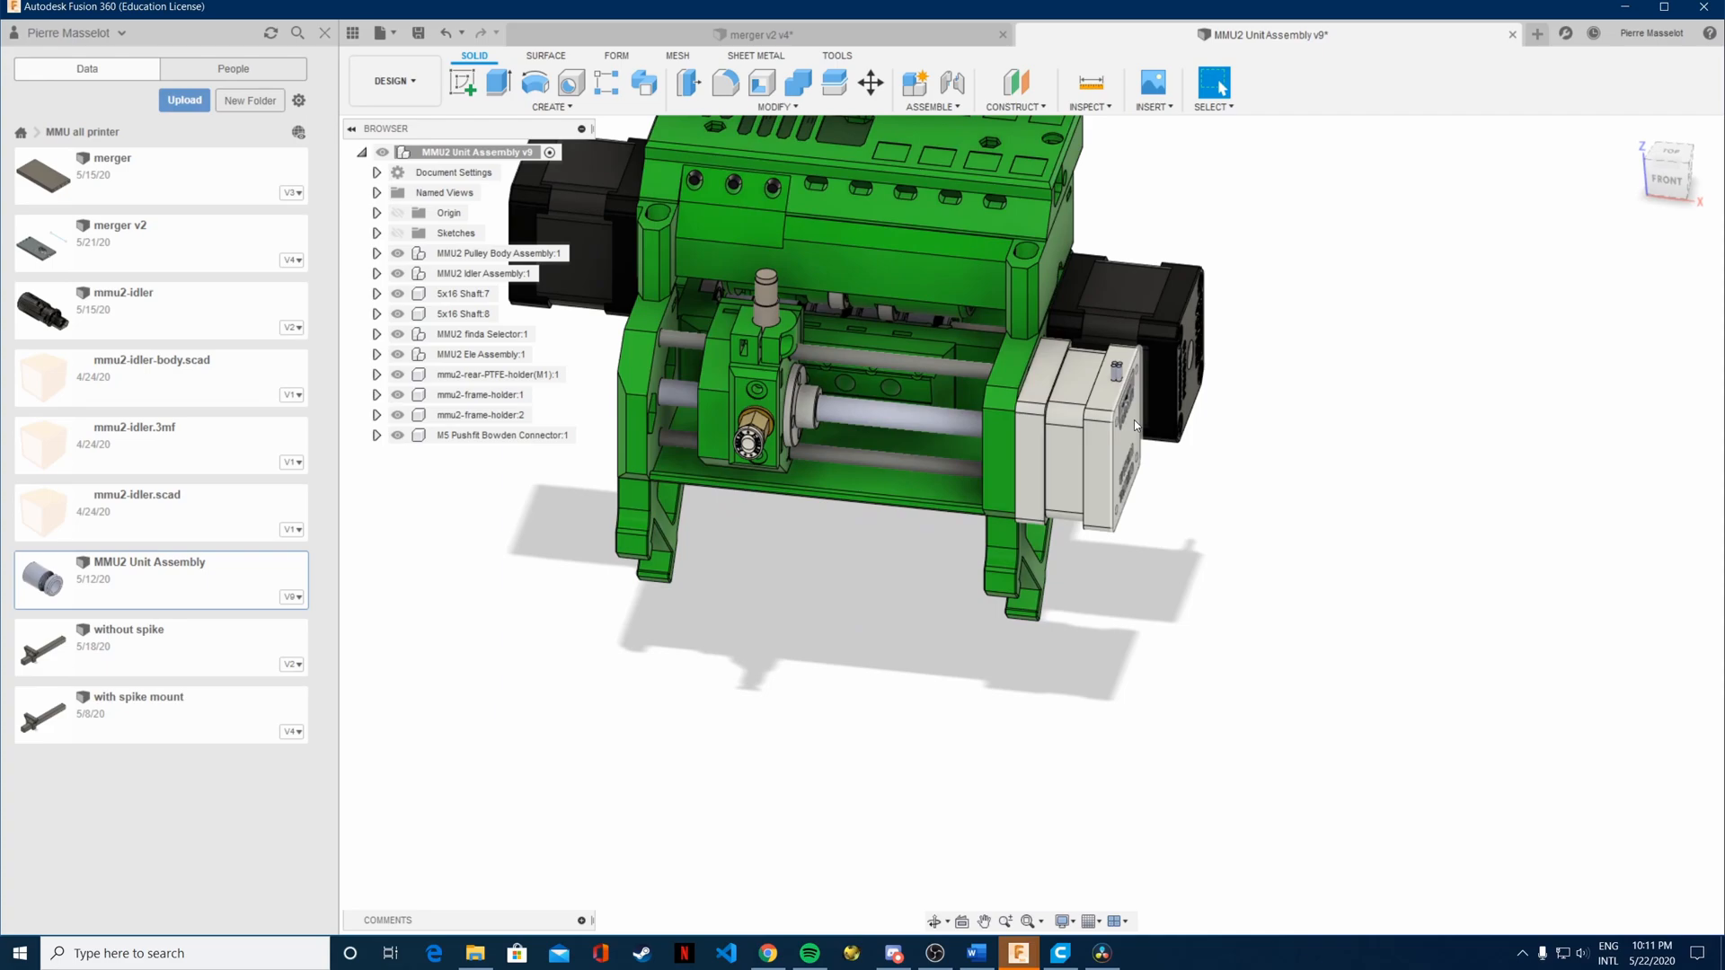
{"action": "mouse_move", "coordinate": [1120, 461]}
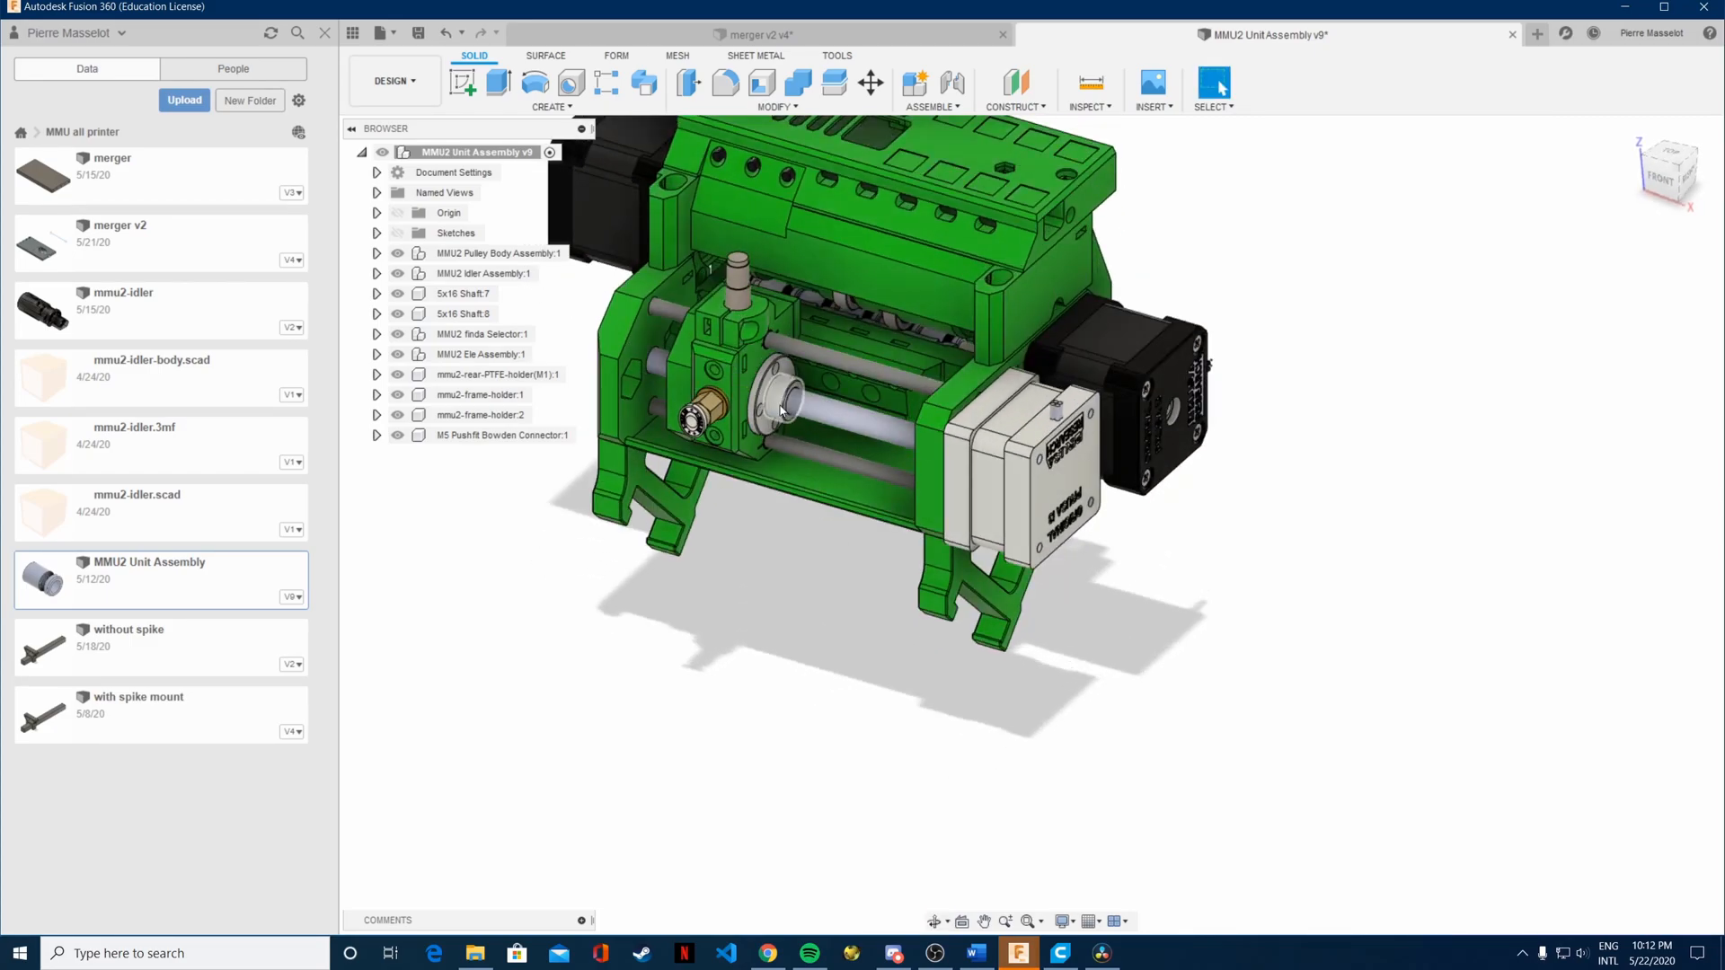
{"action": "mouse_move", "coordinate": [775, 429]}
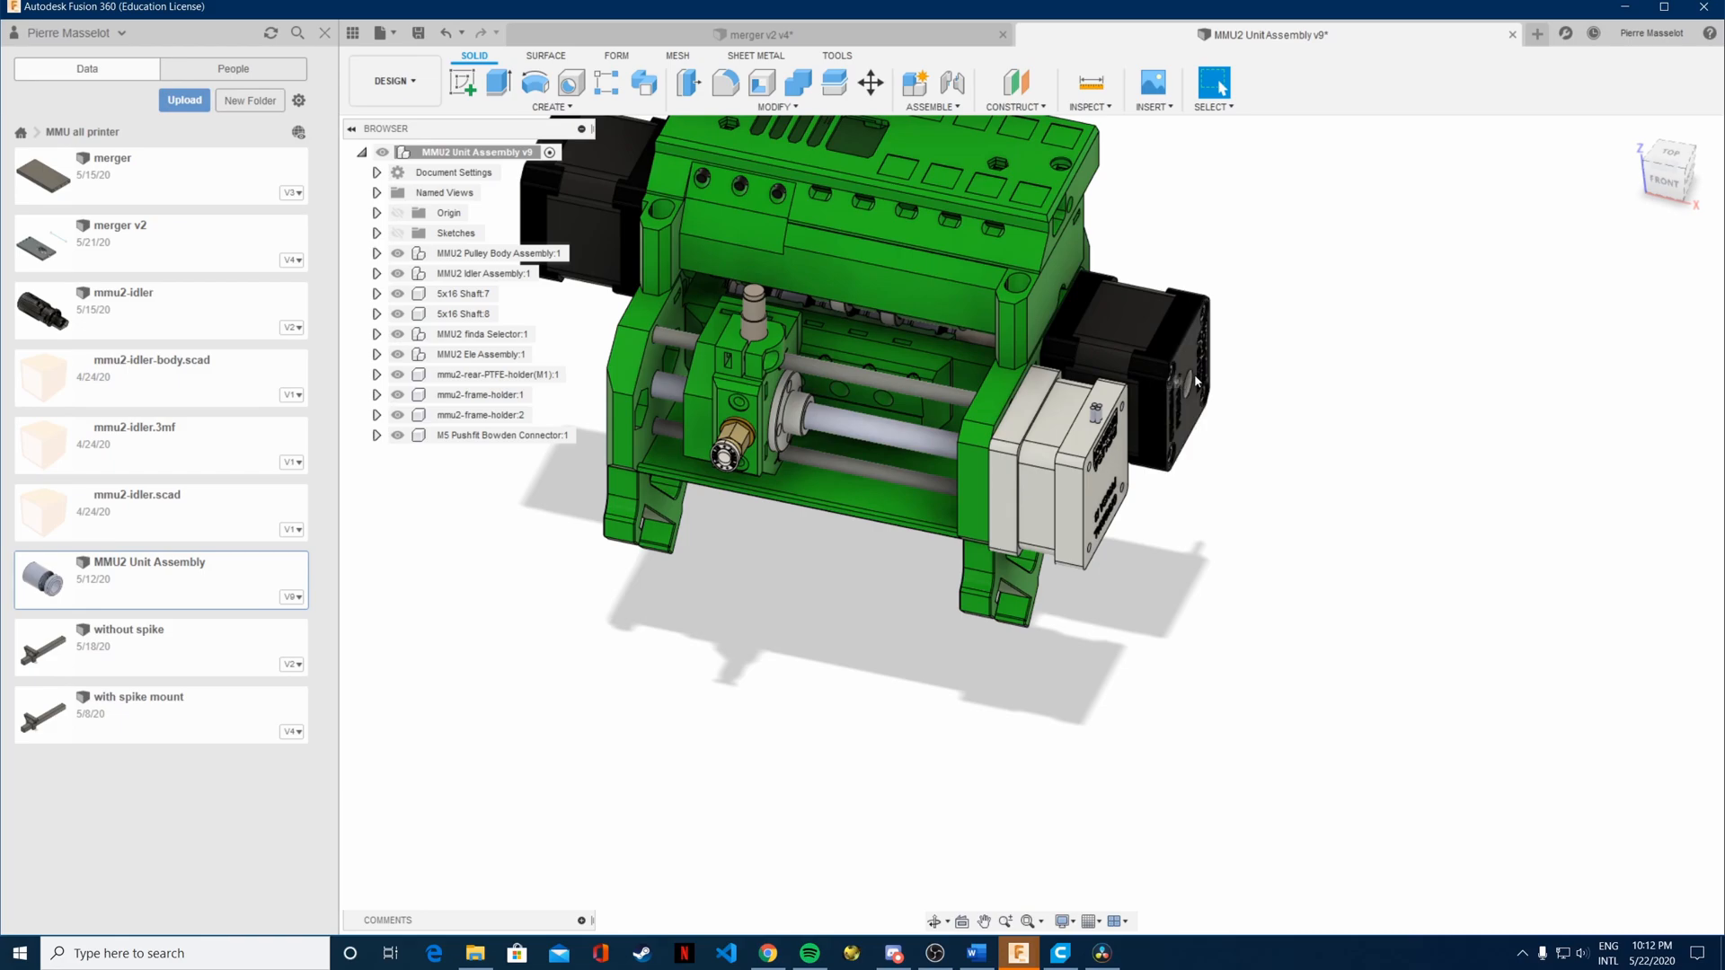
{"action": "left_click", "coordinate": [946, 398]}
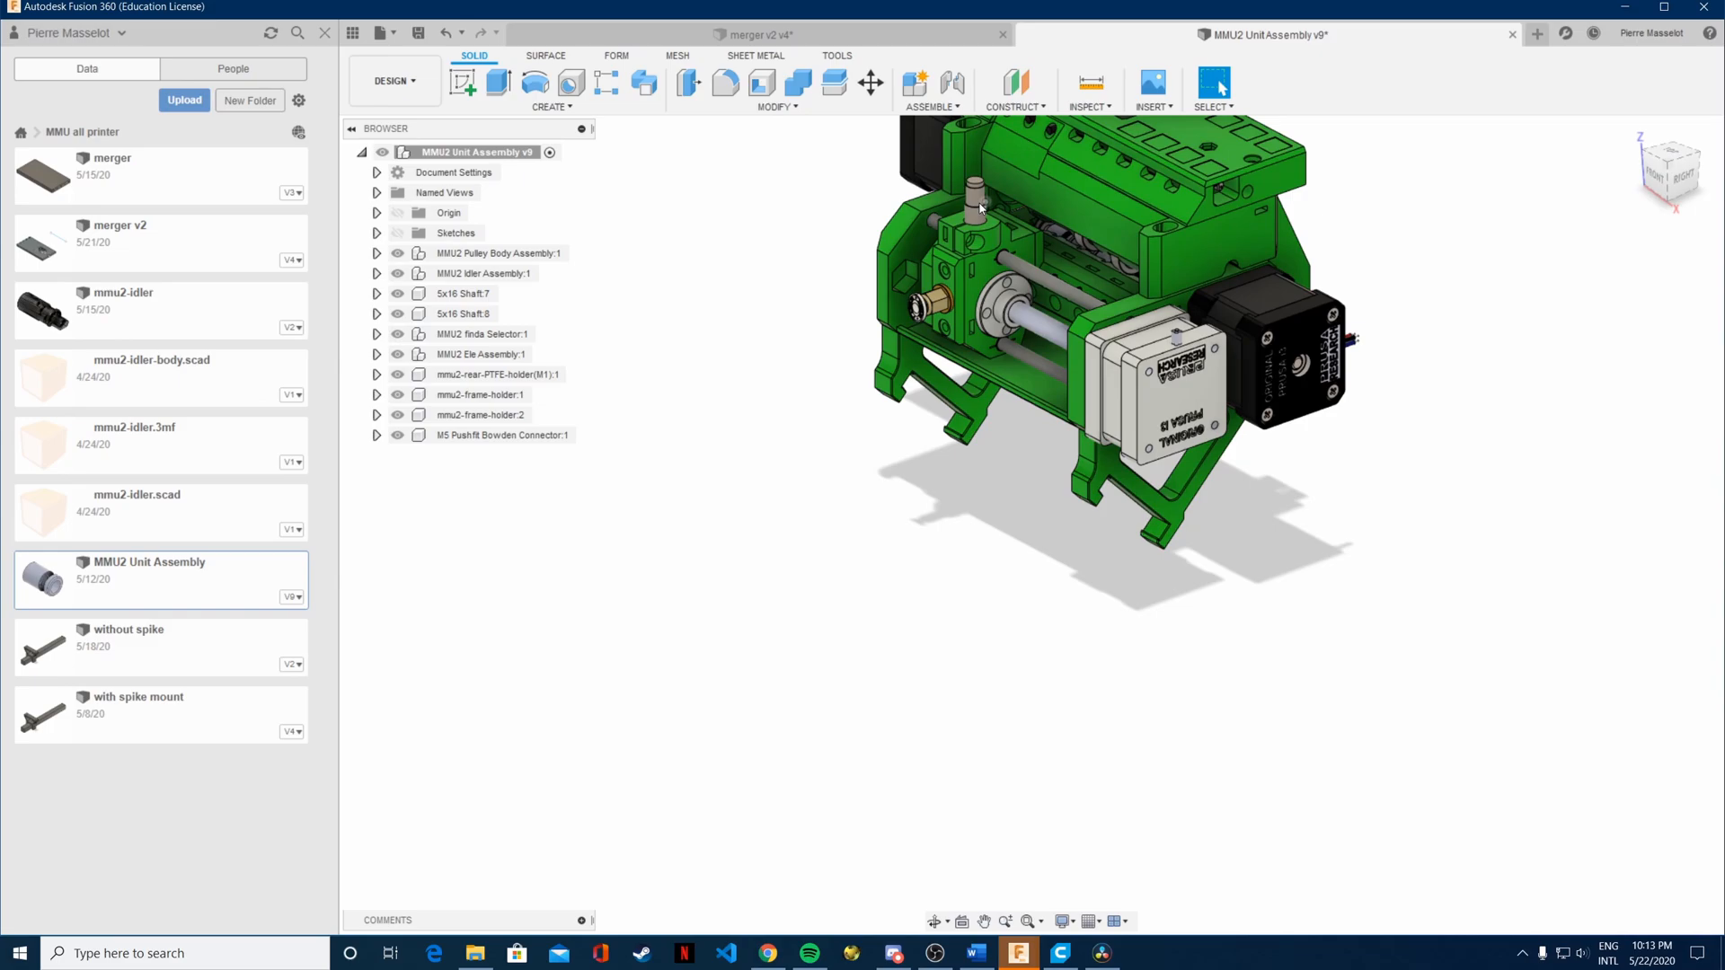
{"action": "mouse_move", "coordinate": [972, 274]}
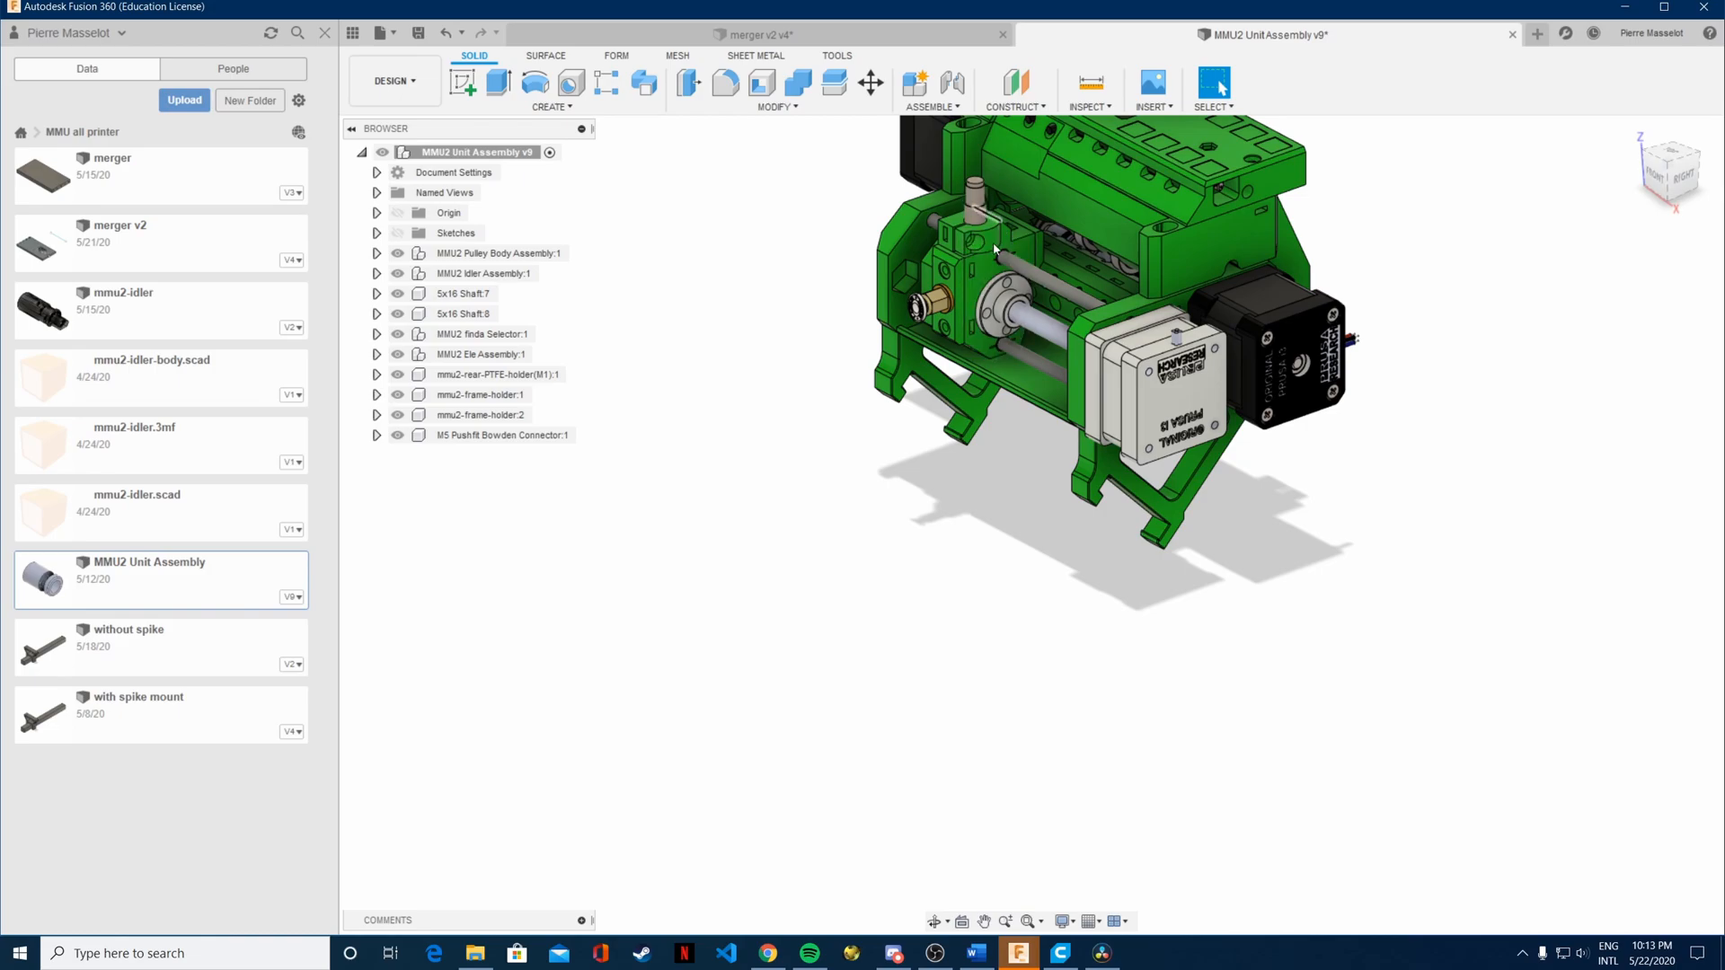
{"action": "mouse_move", "coordinate": [970, 214]}
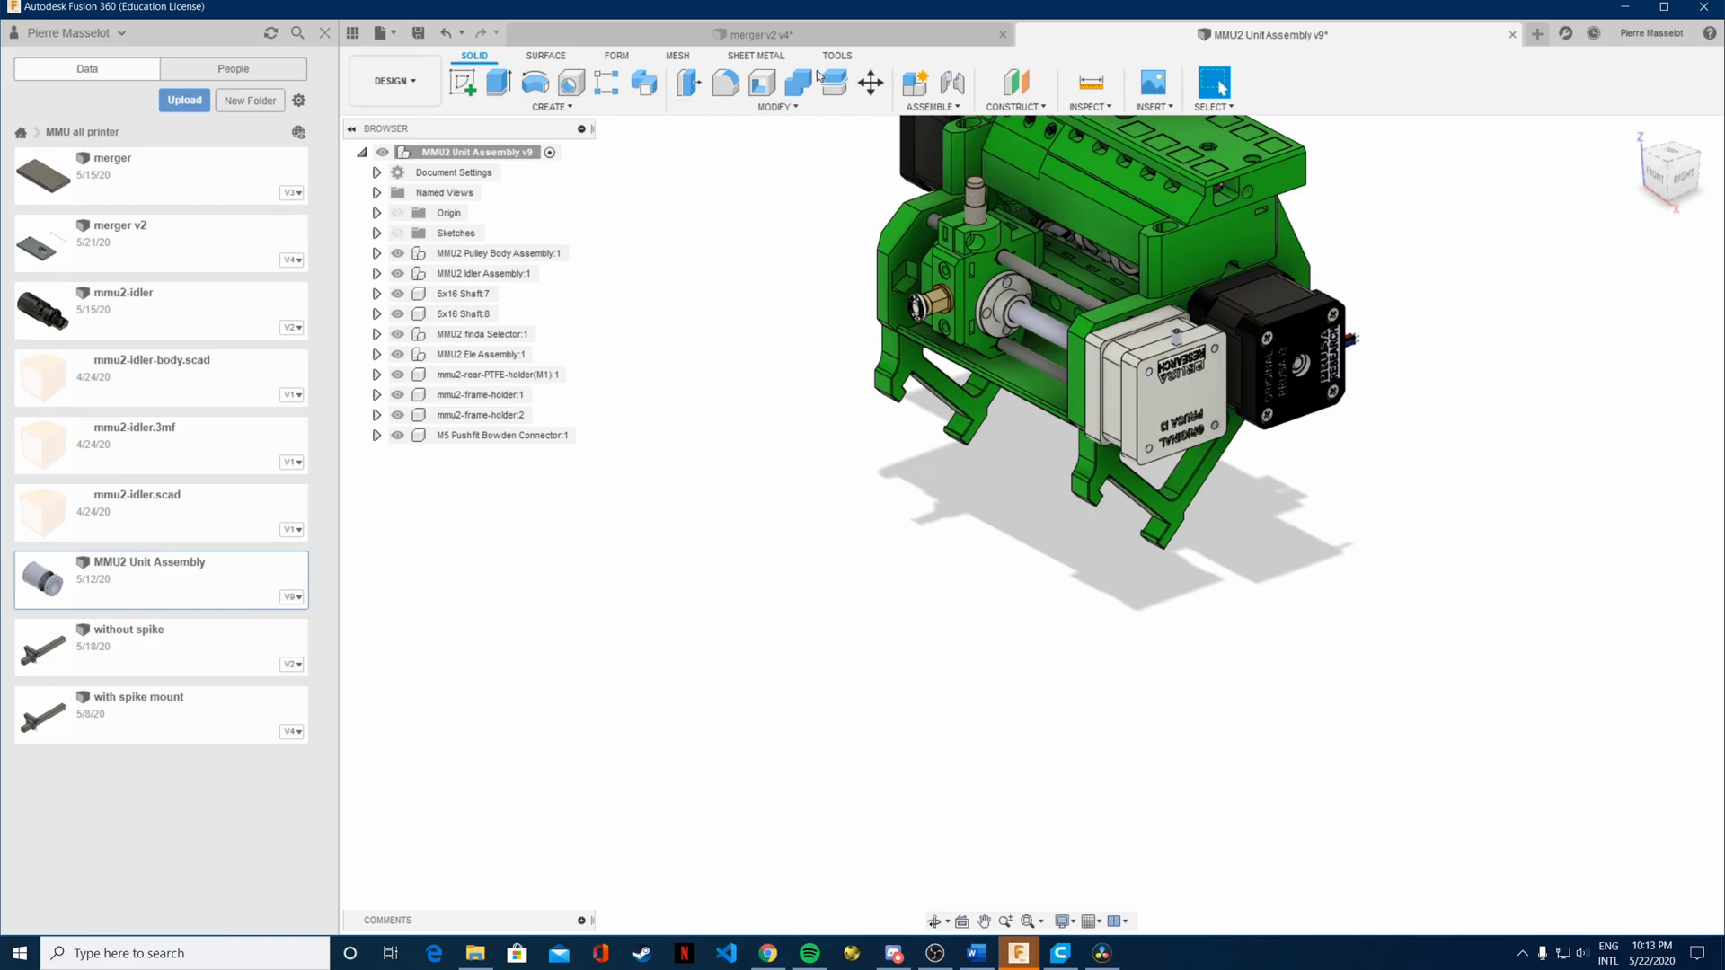
Compare the MMU2 Unit Assembly, then settle on the merger v2 sketch with the 20 x 4.5 rectangle.
{"action": "left_click", "coordinate": [753, 34]}
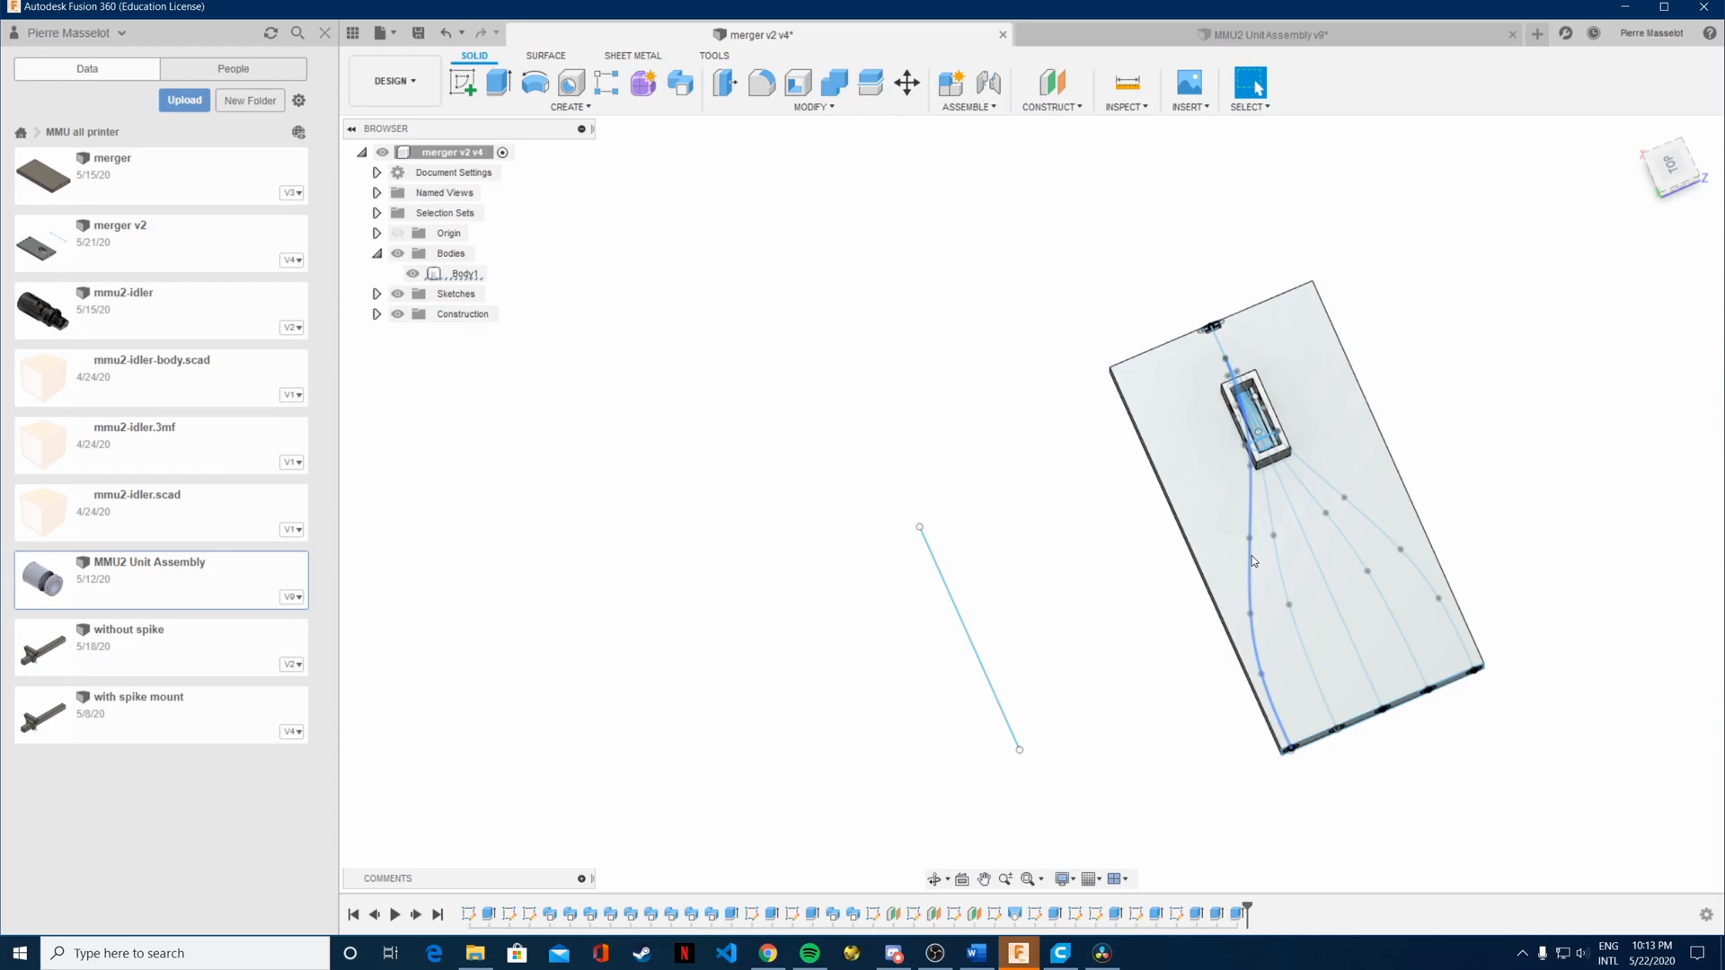
{"action": "mouse_move", "coordinate": [1251, 567]}
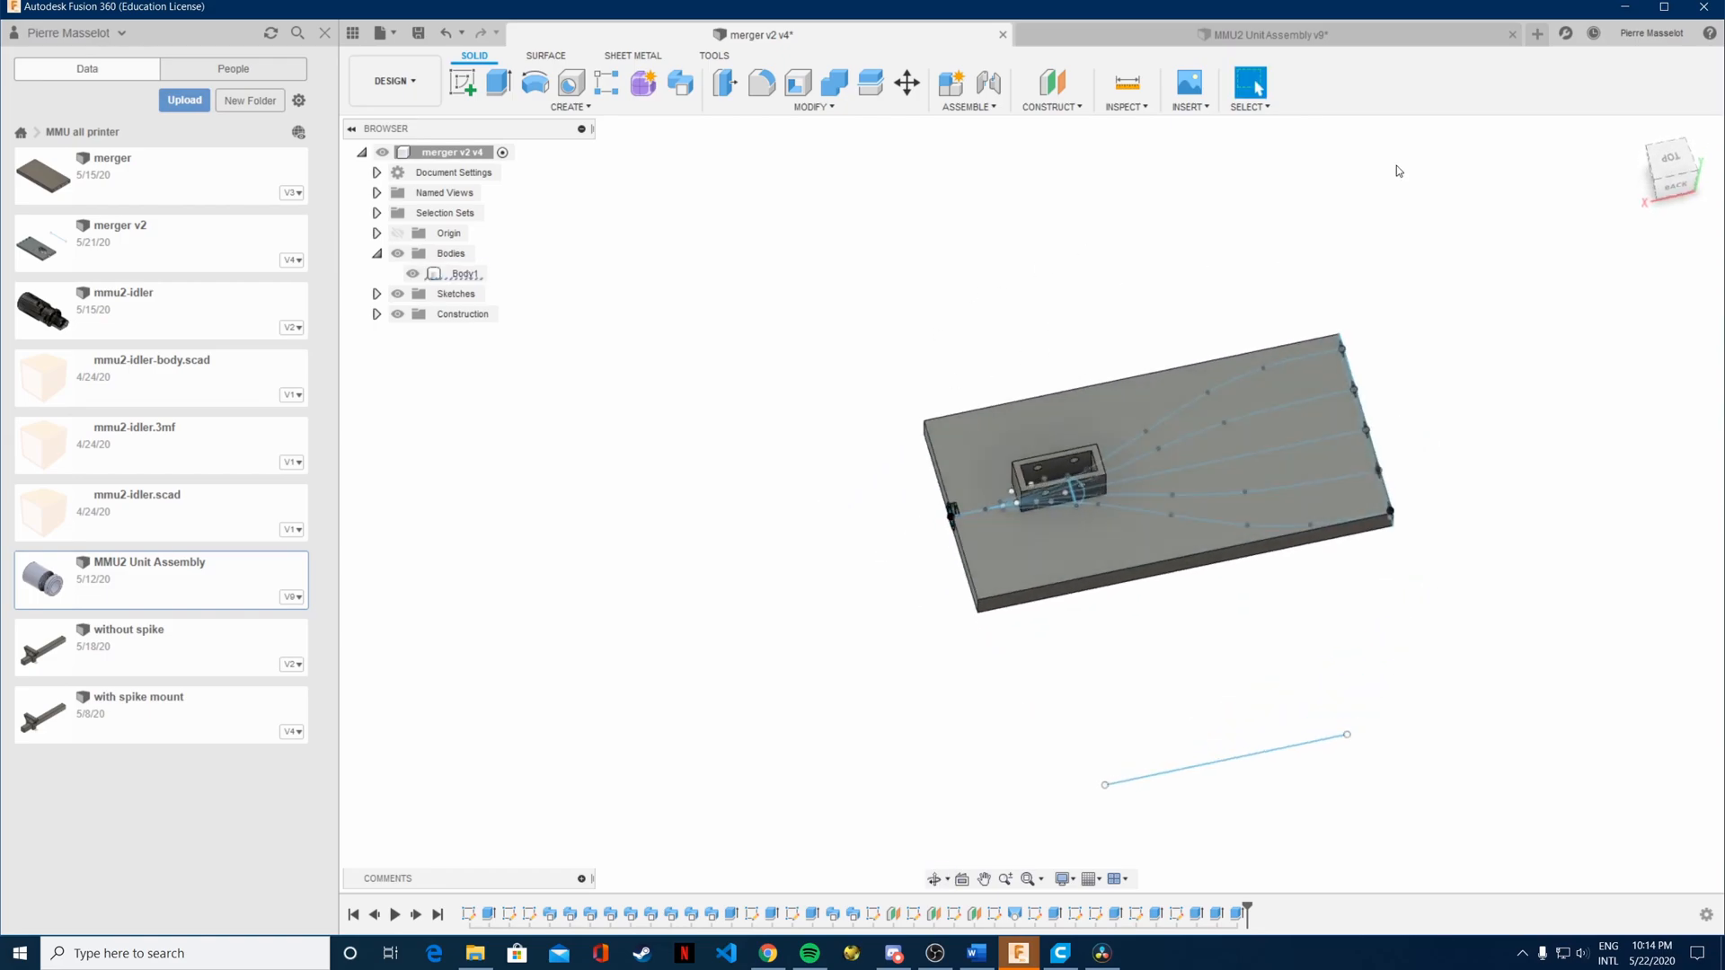
{"action": "left_click", "coordinate": [1261, 34]}
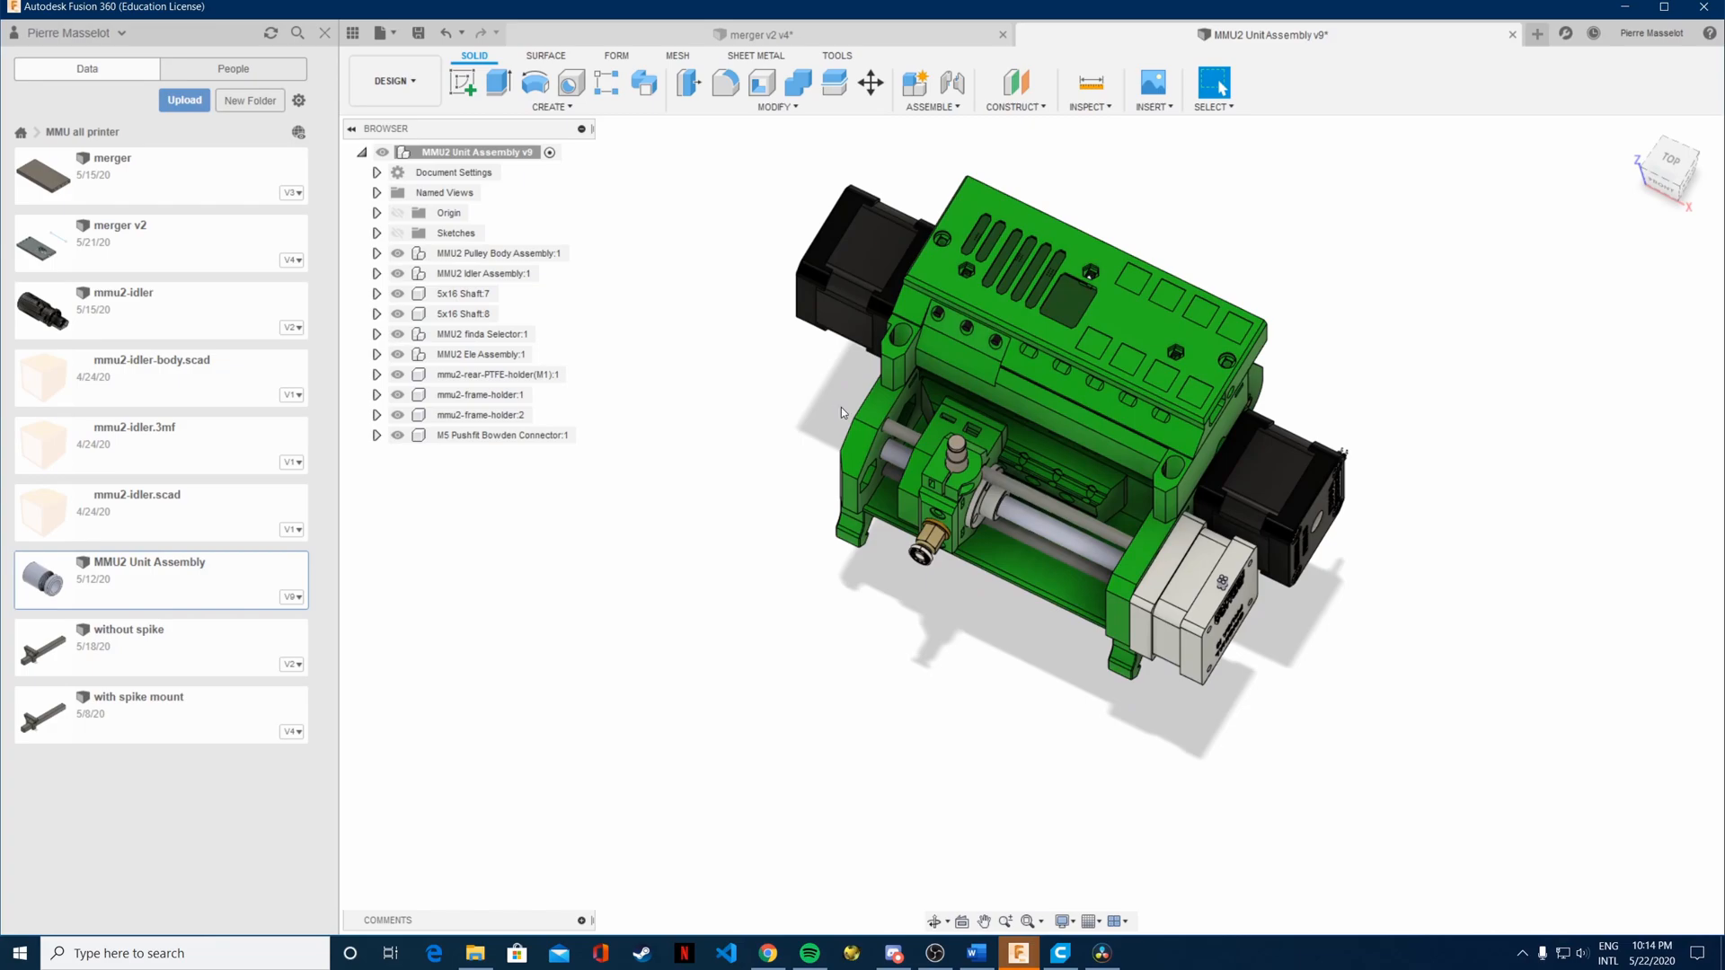
{"action": "left_click", "coordinate": [755, 34]}
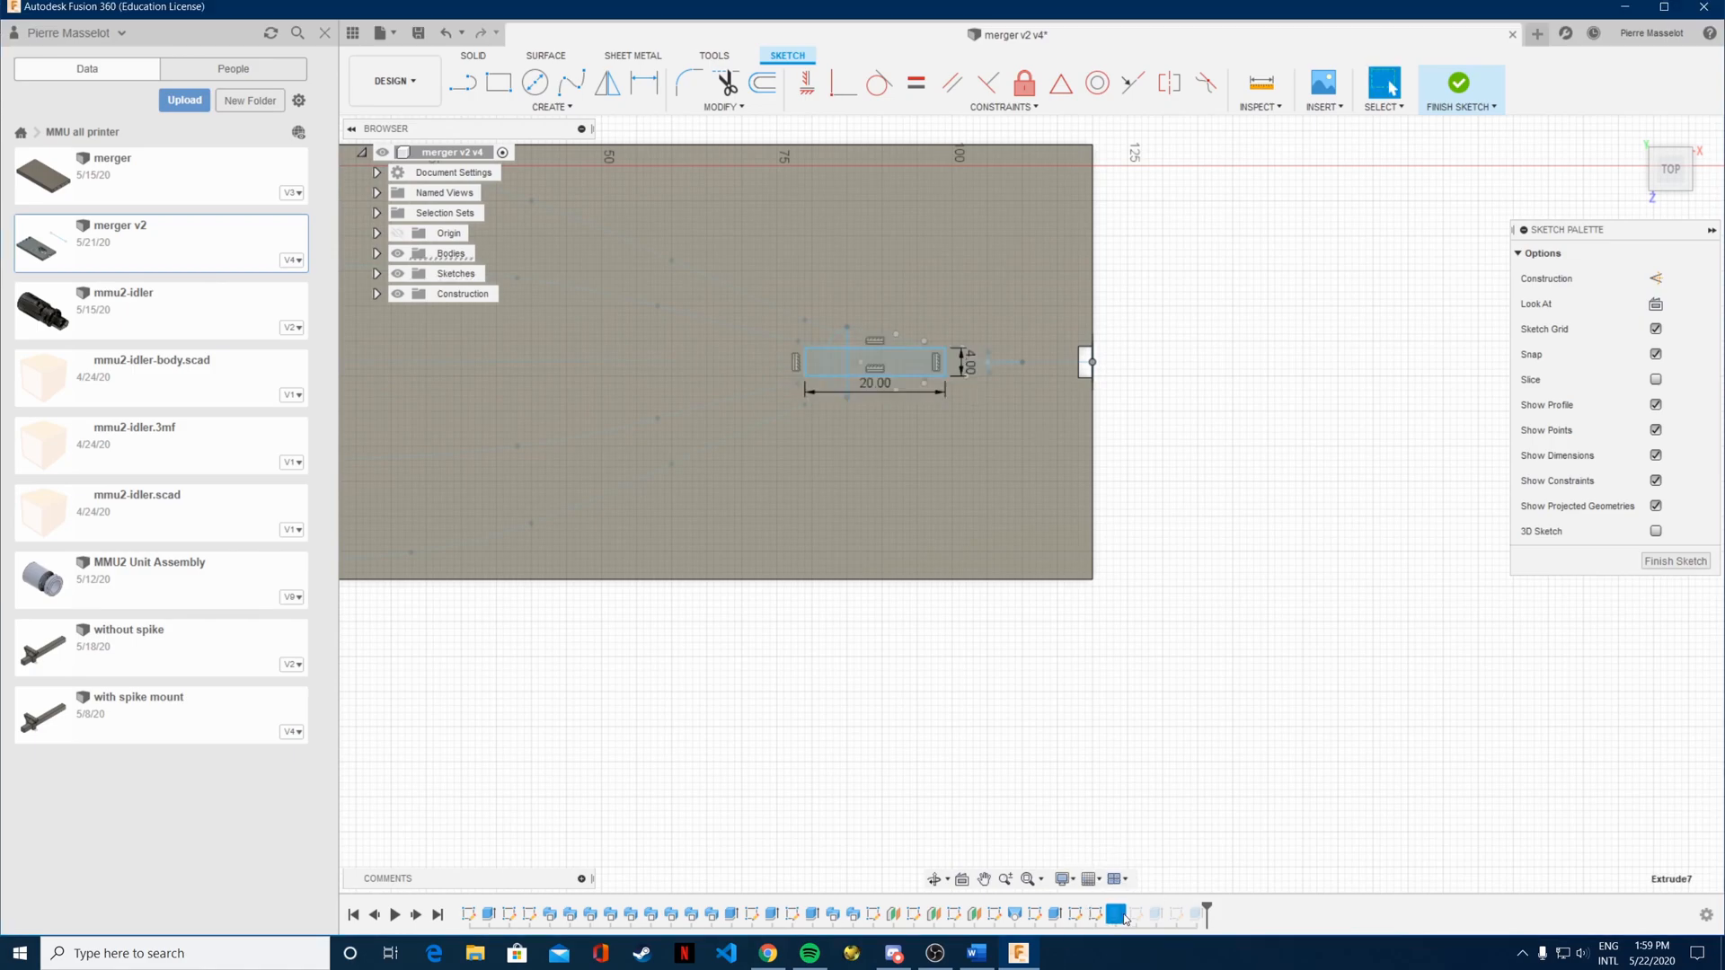
Shift the rectangle's right line 0.25 mm and finish the sketch.
{"action": "left_click", "coordinate": [1459, 82]}
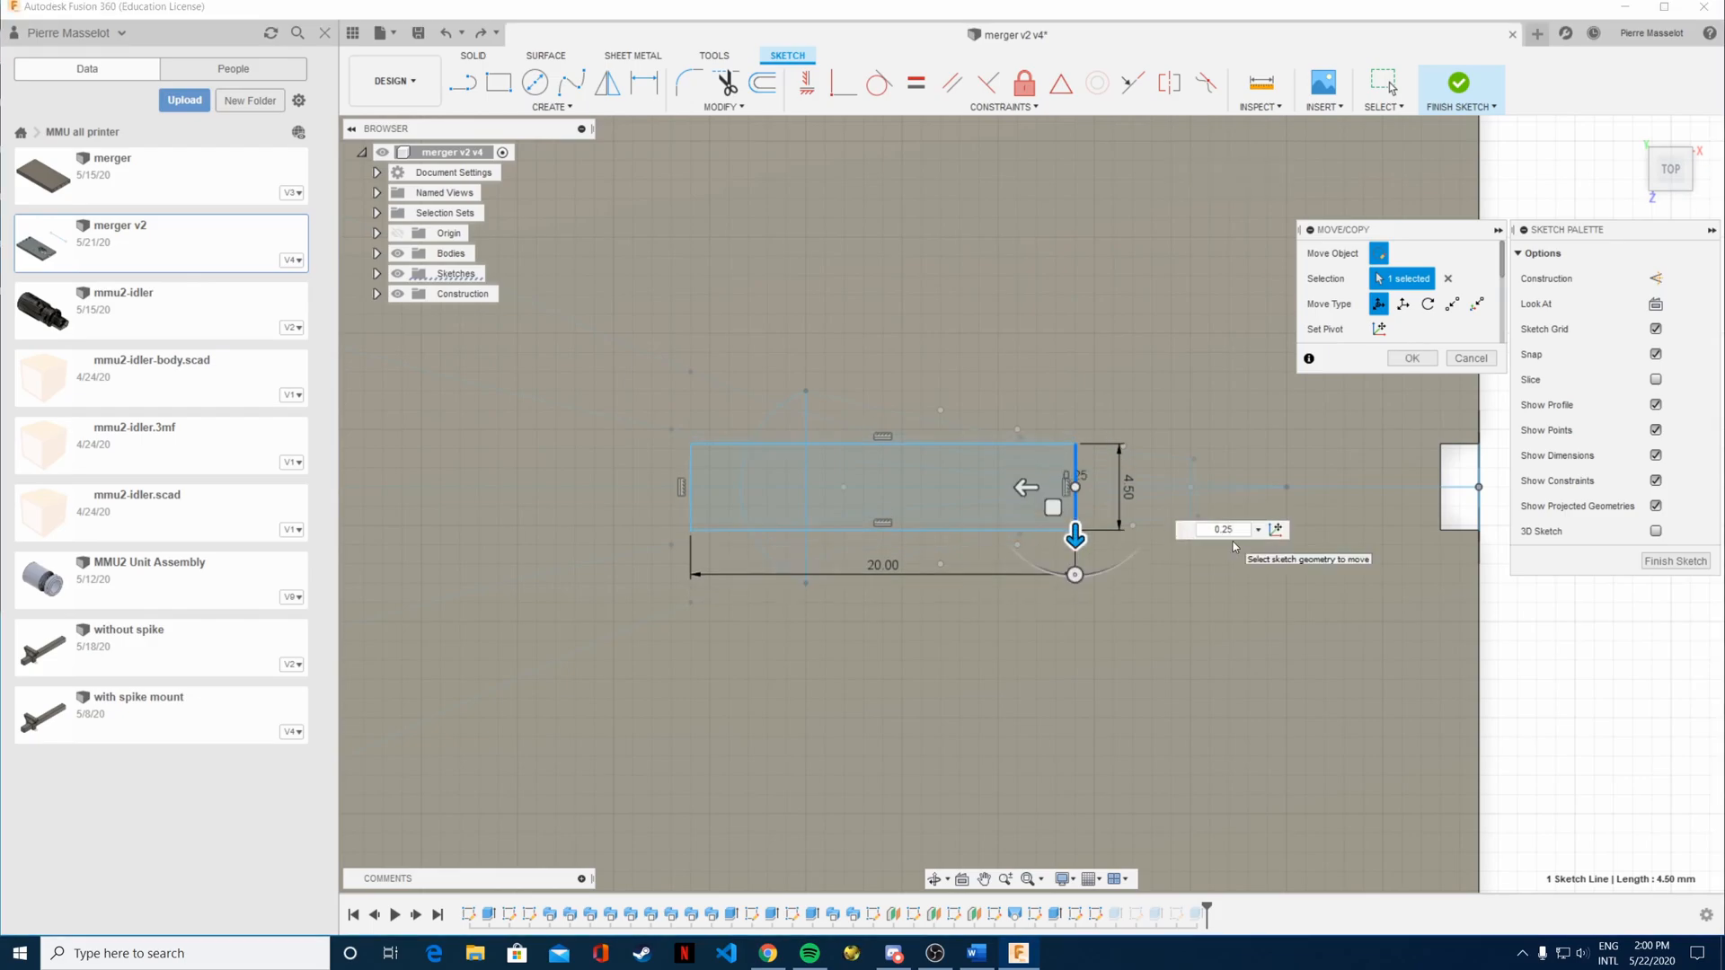
{"action": "left_click", "coordinate": [1459, 83]}
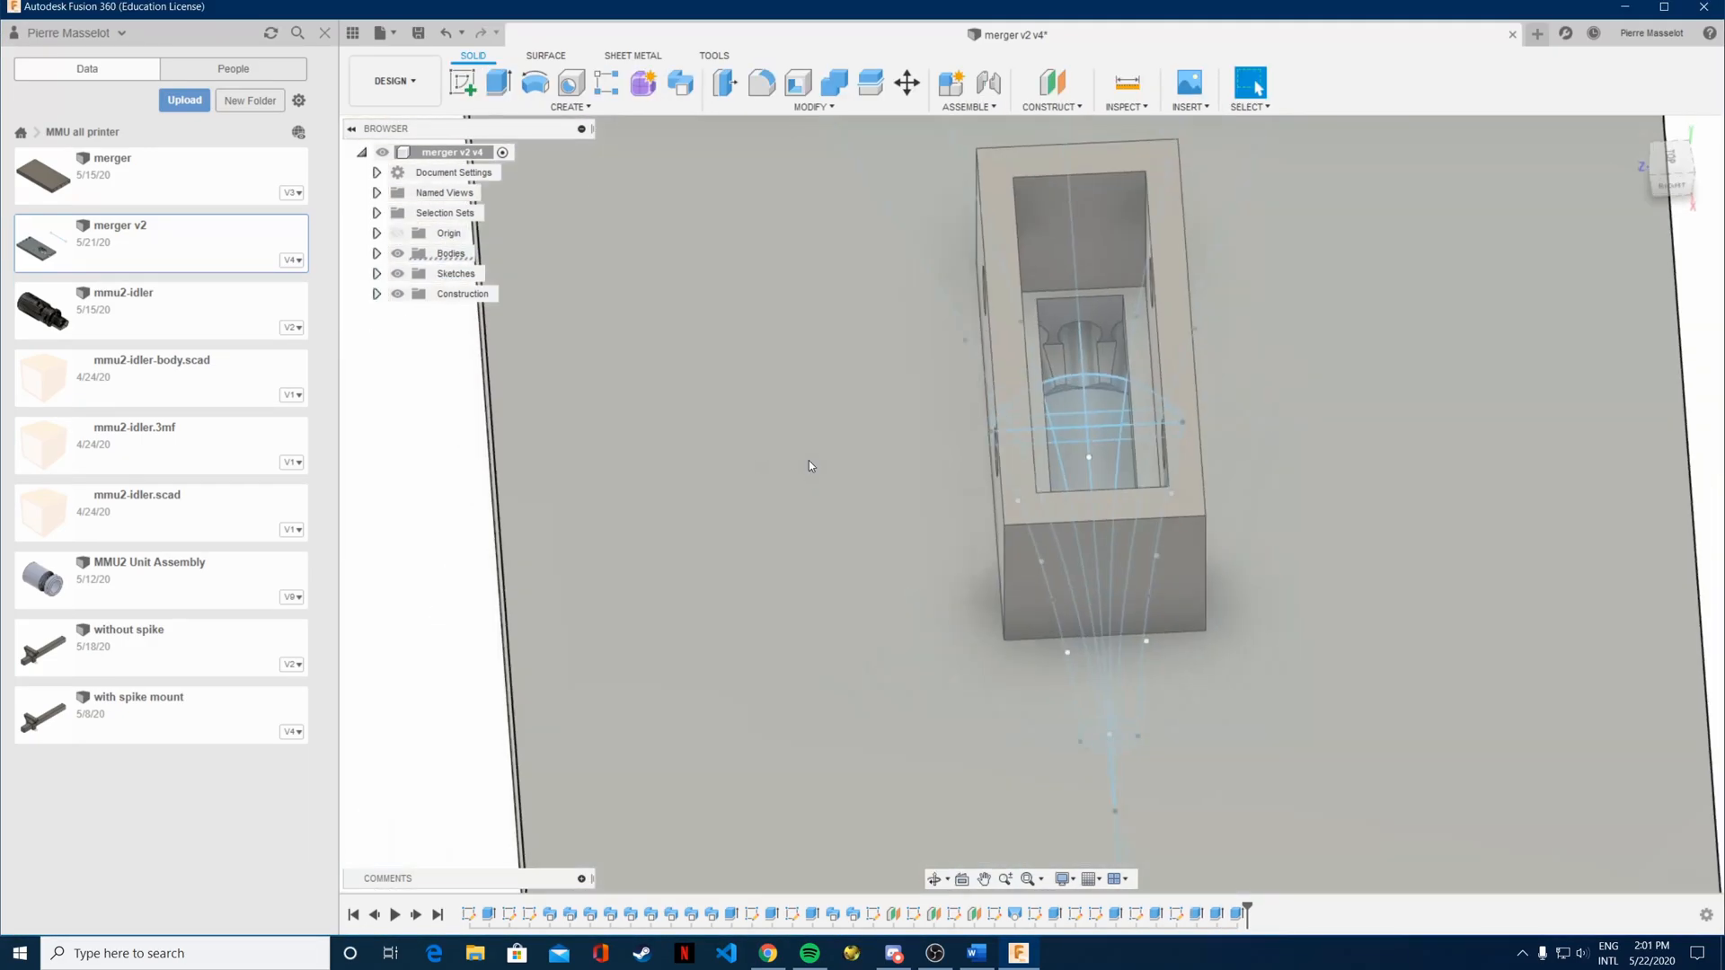